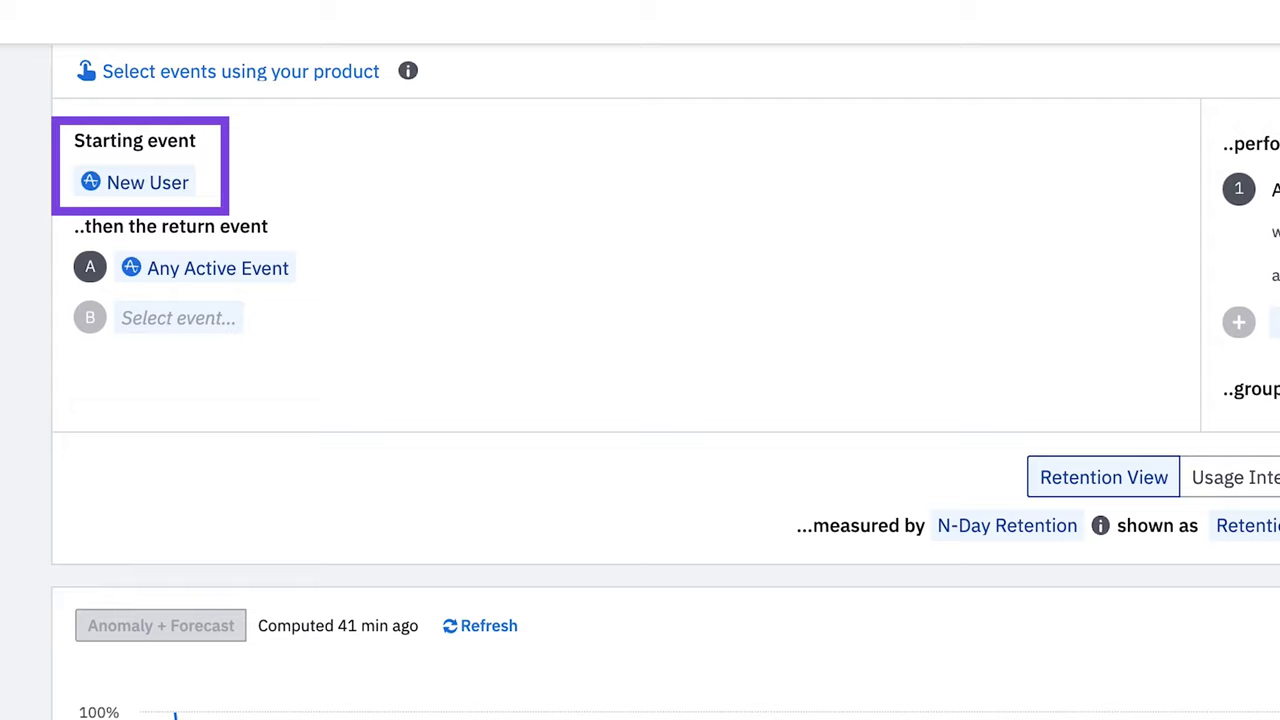
# Step: Measure the retention chart by Unbounded Retention instead of N-Day, Day 7 at 12.4%
pyautogui.click(216, 268)
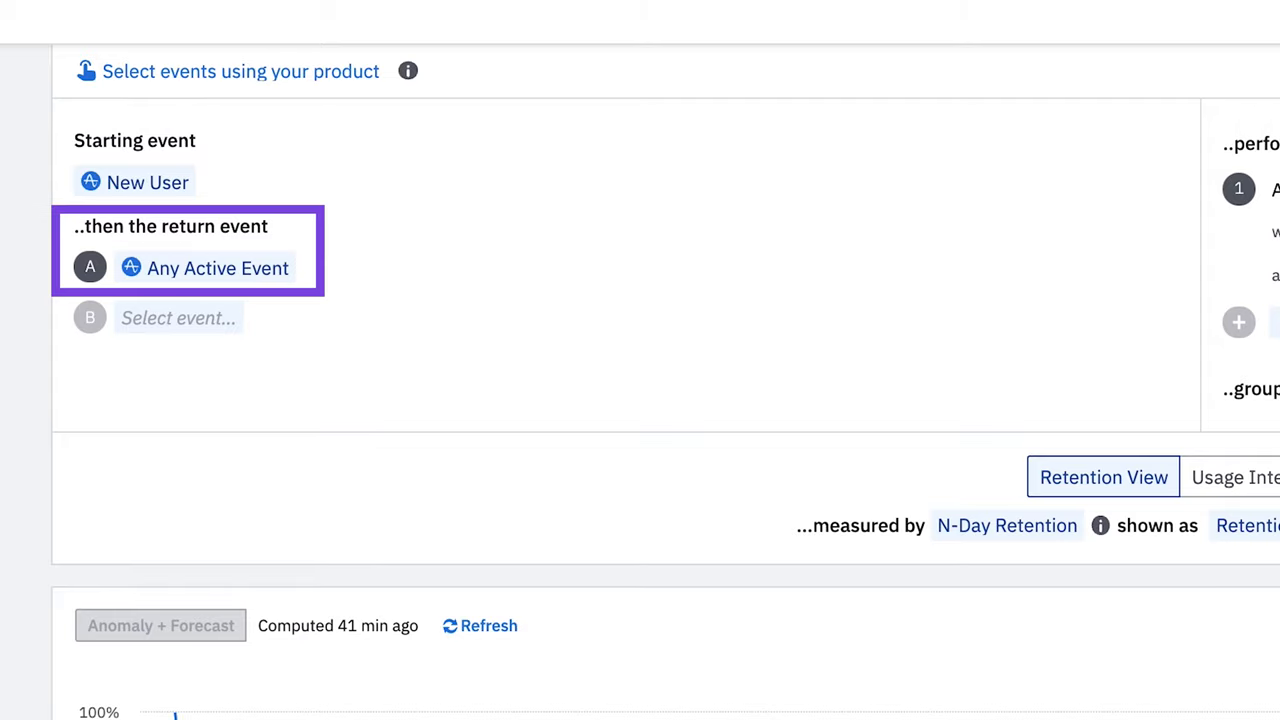
pyautogui.scroll(-3)
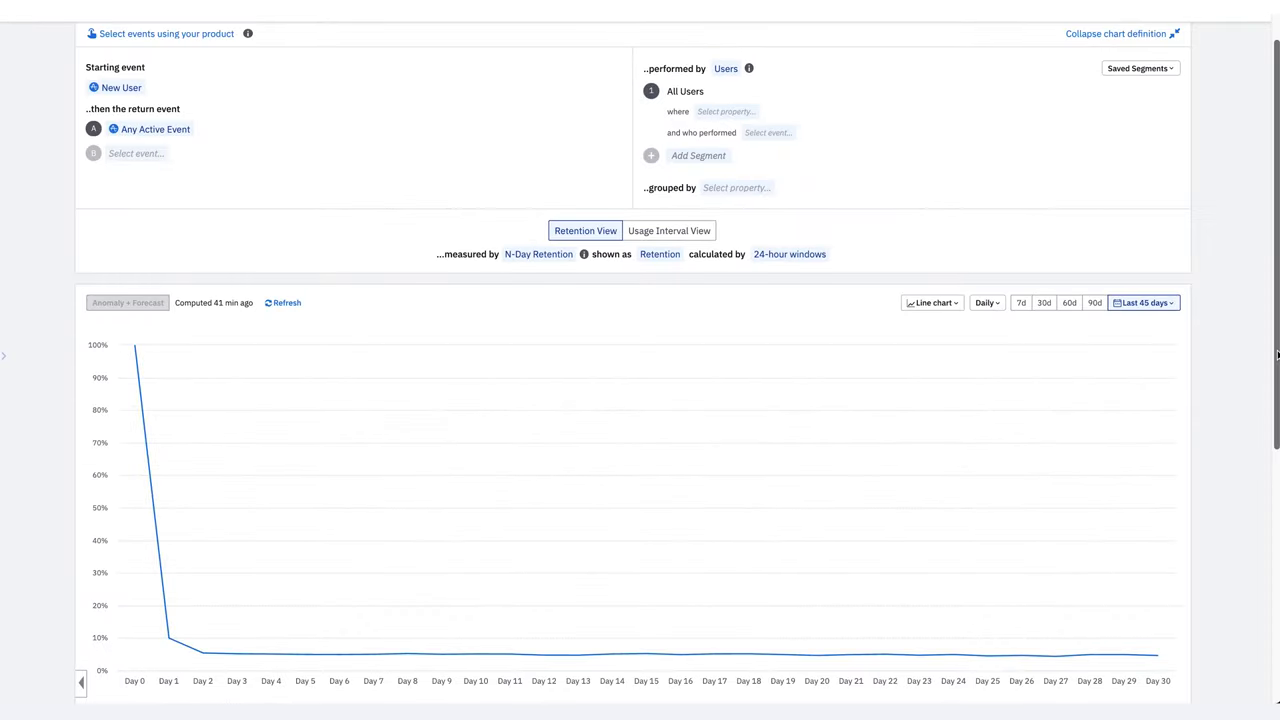
pyautogui.moveTo(338, 654)
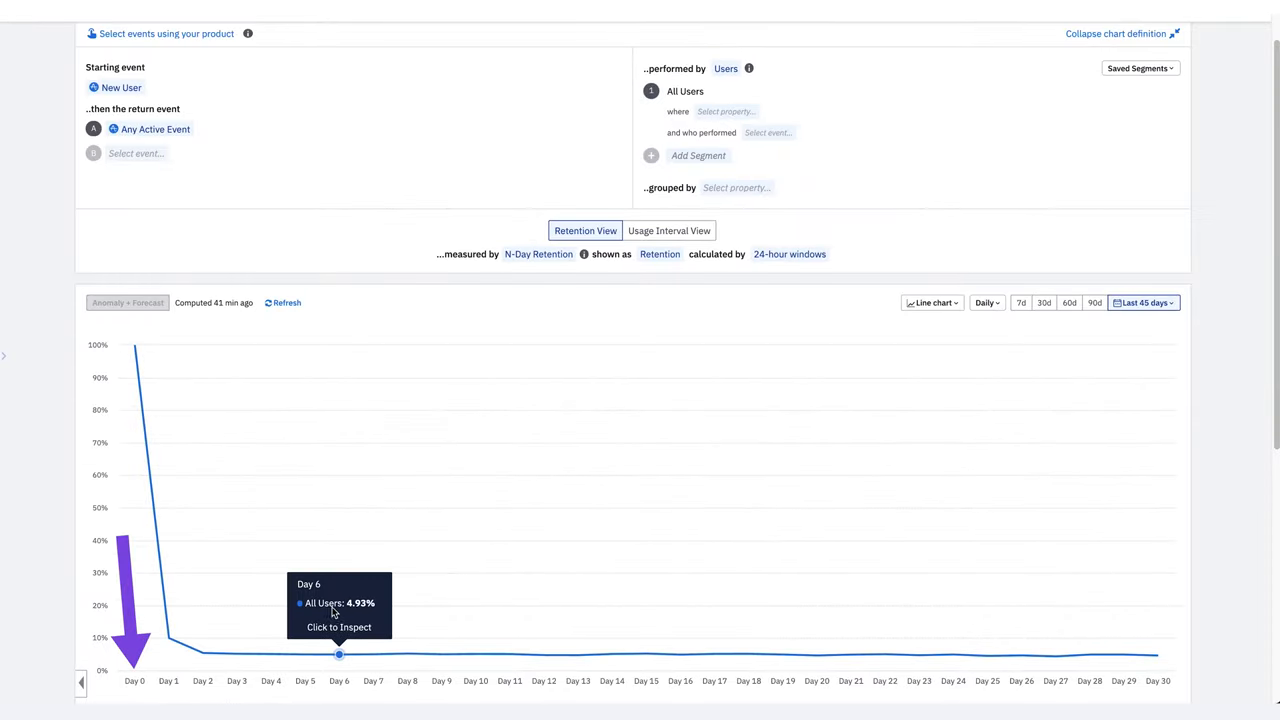
pyautogui.moveTo(304, 658)
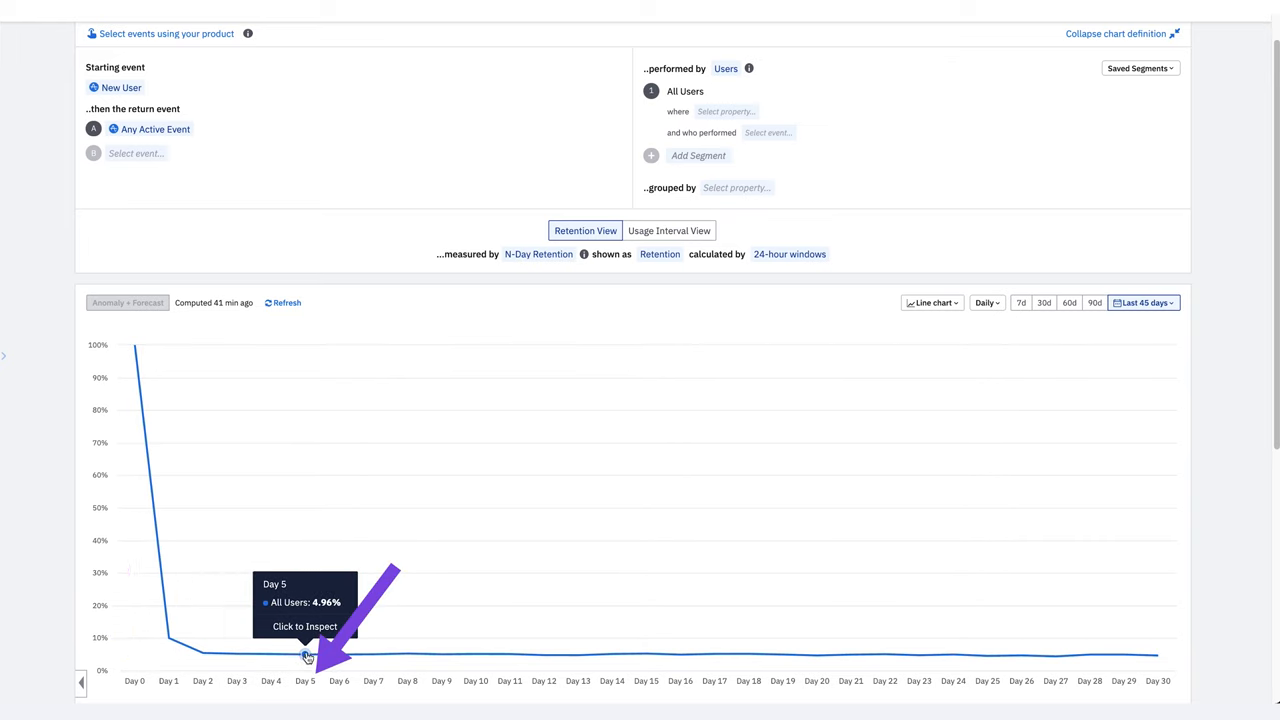
pyautogui.moveTo(372, 656)
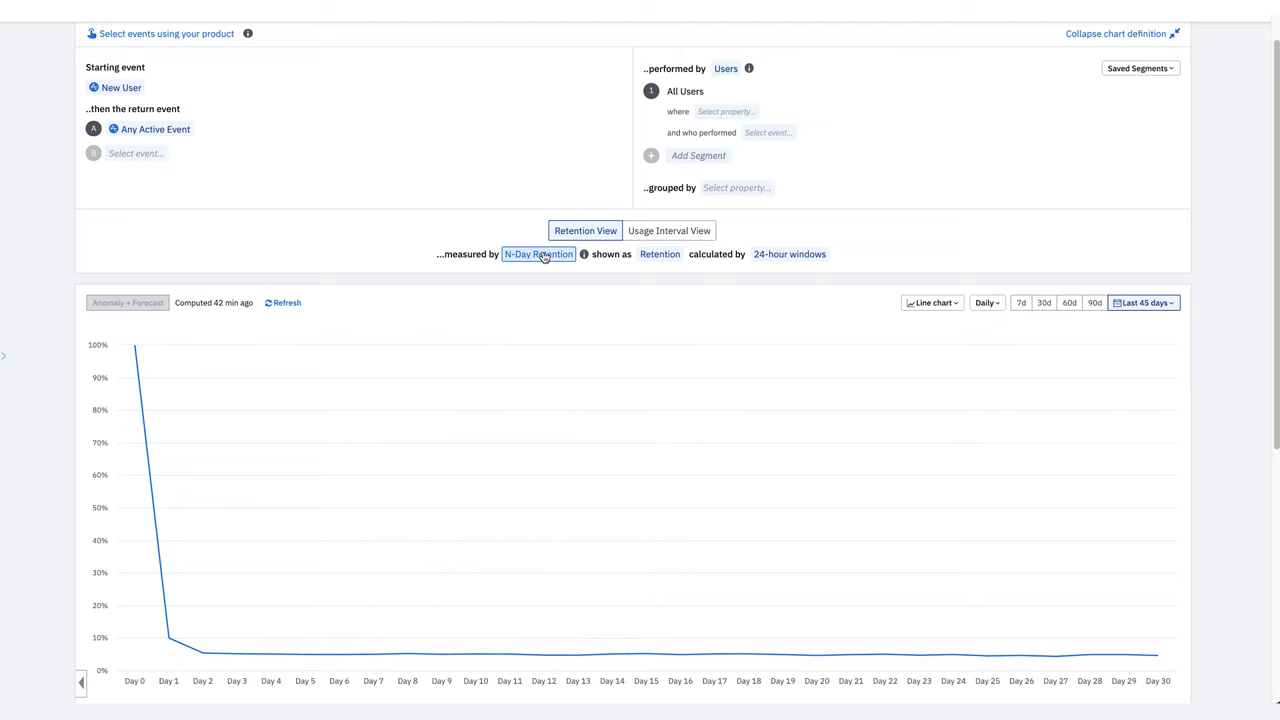
pyautogui.click(538, 254)
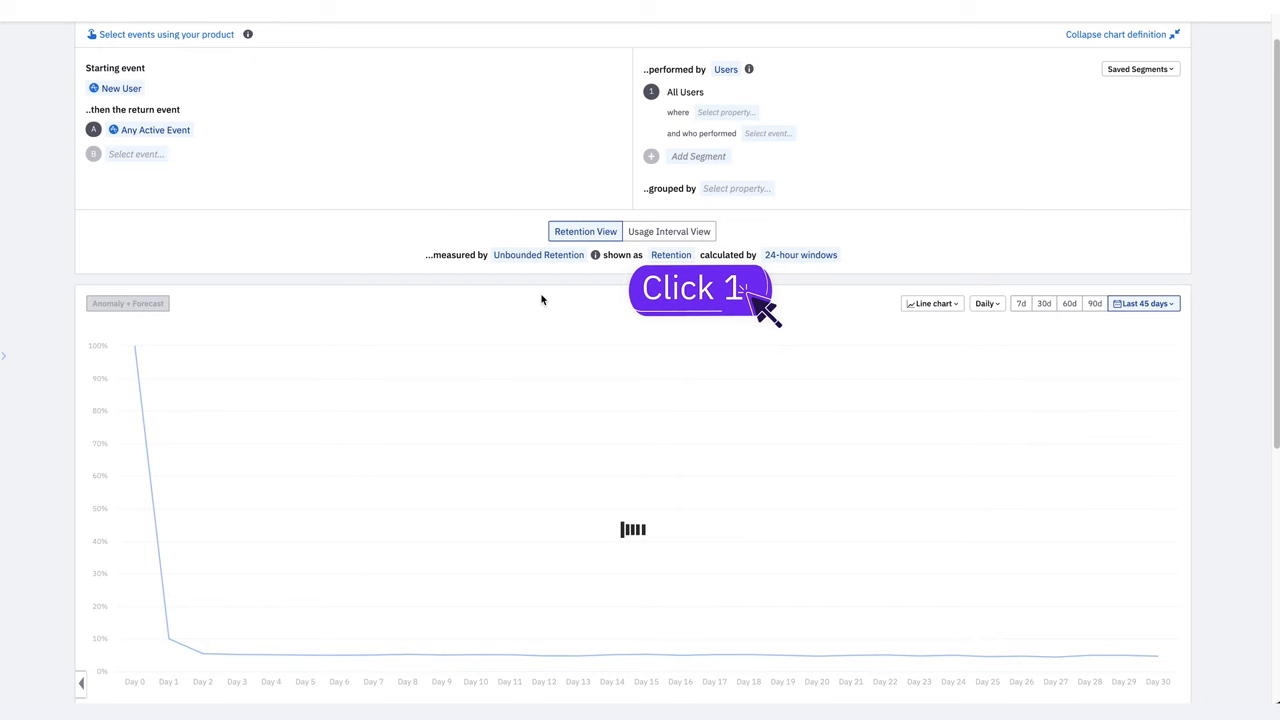
pyautogui.scroll(-3)
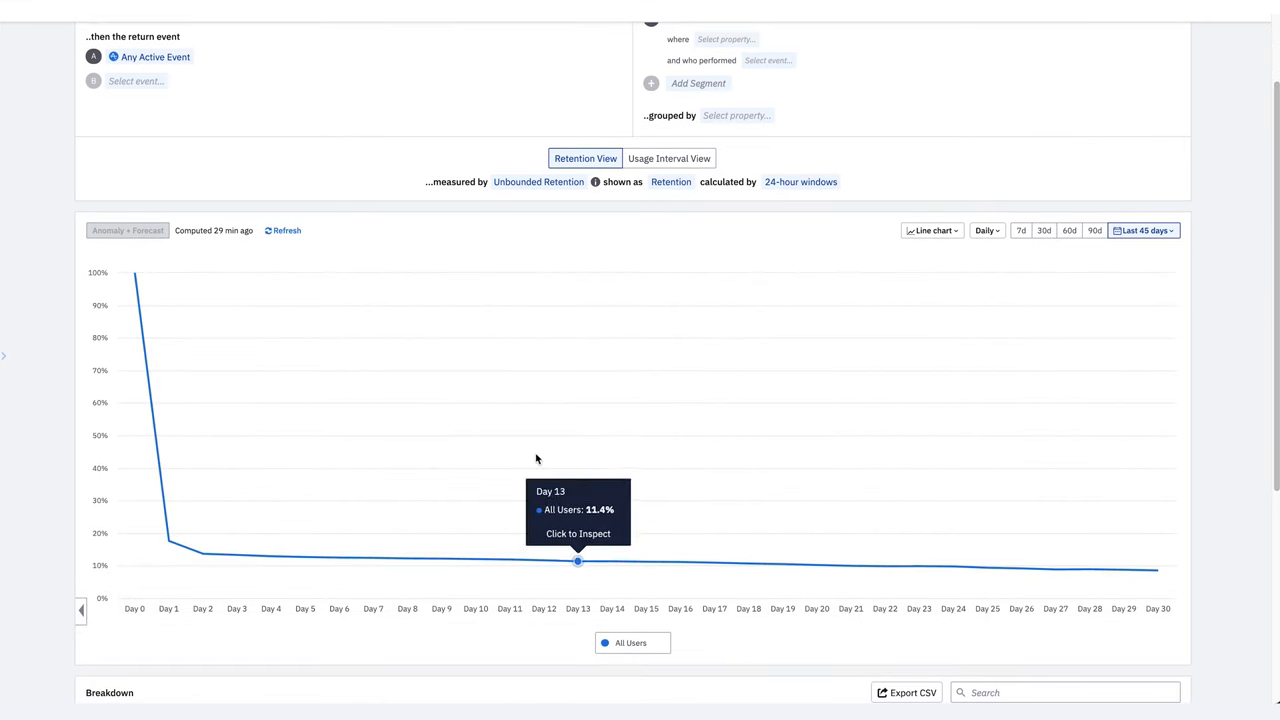
pyautogui.moveTo(304, 558)
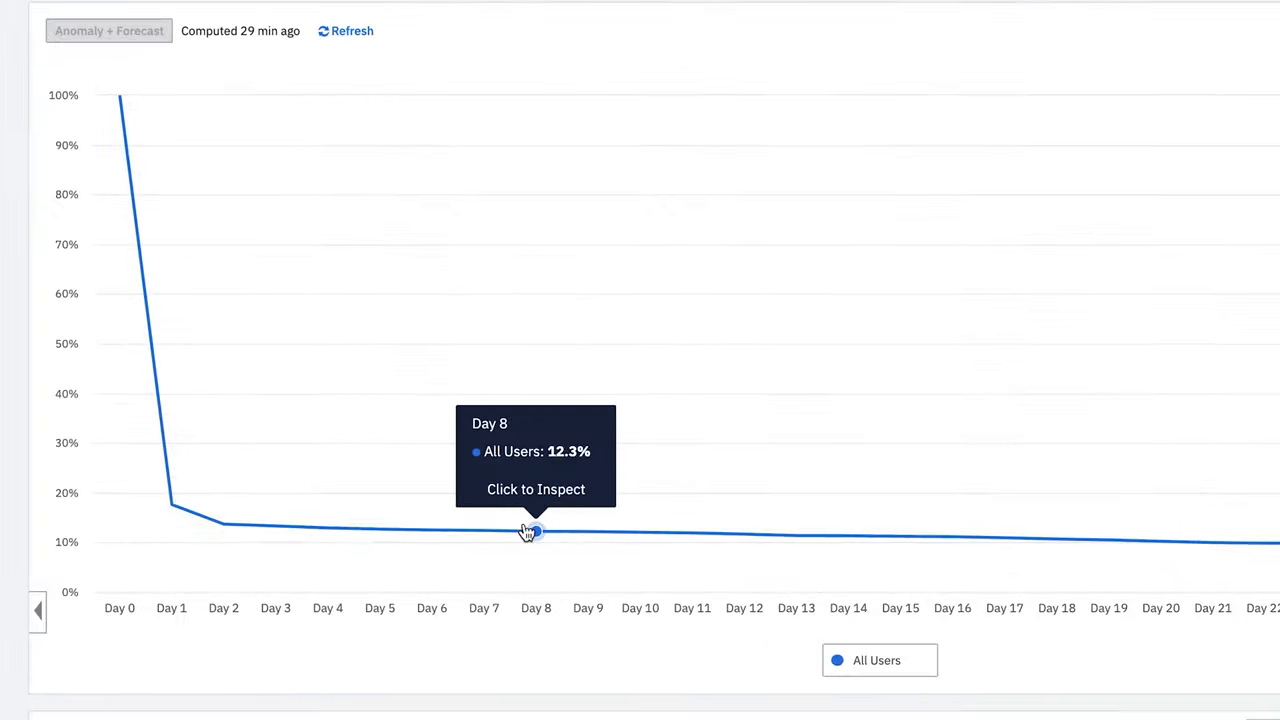
pyautogui.moveTo(478, 532)
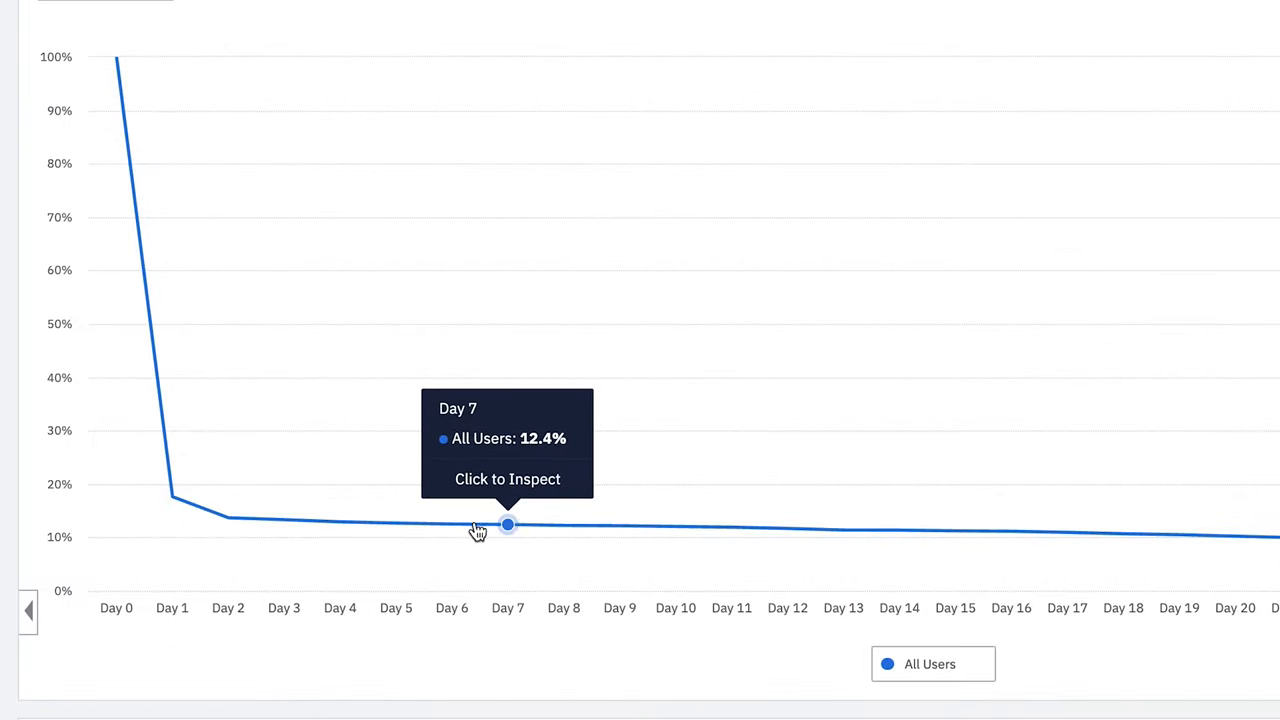
pyautogui.moveTo(396, 524)
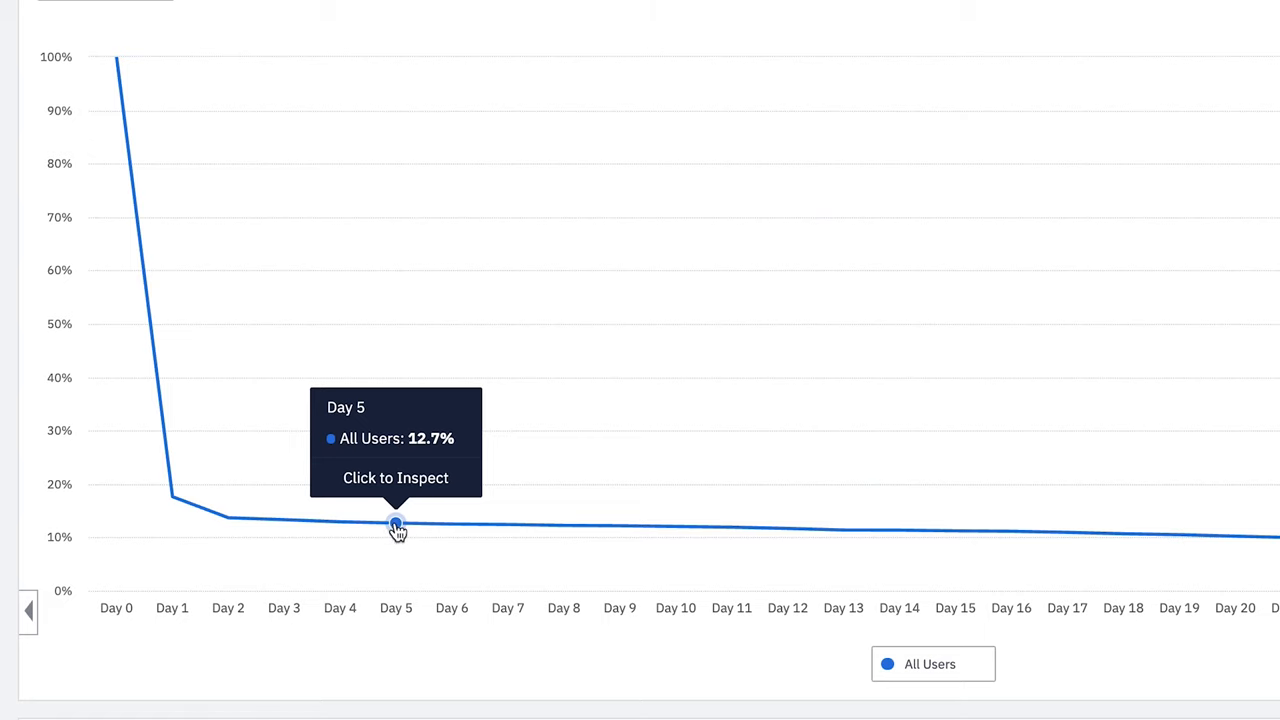
pyautogui.moveTo(228, 522)
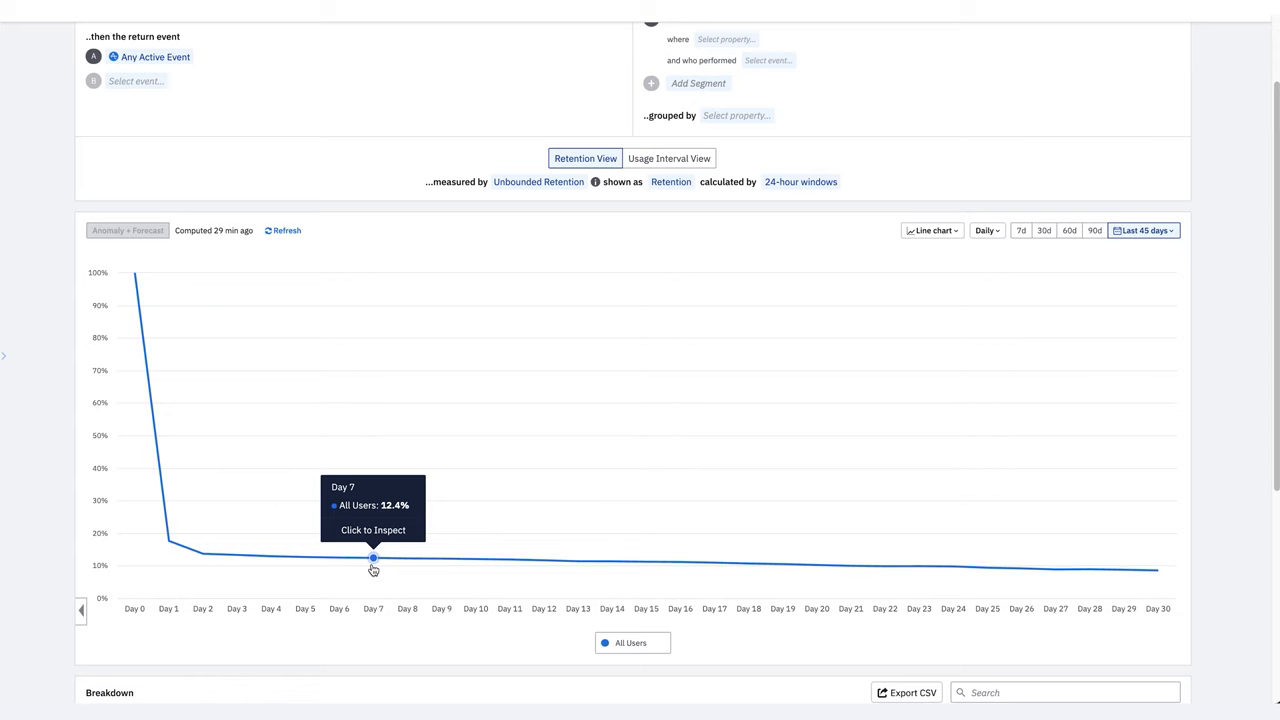
pyautogui.moveTo(884, 560)
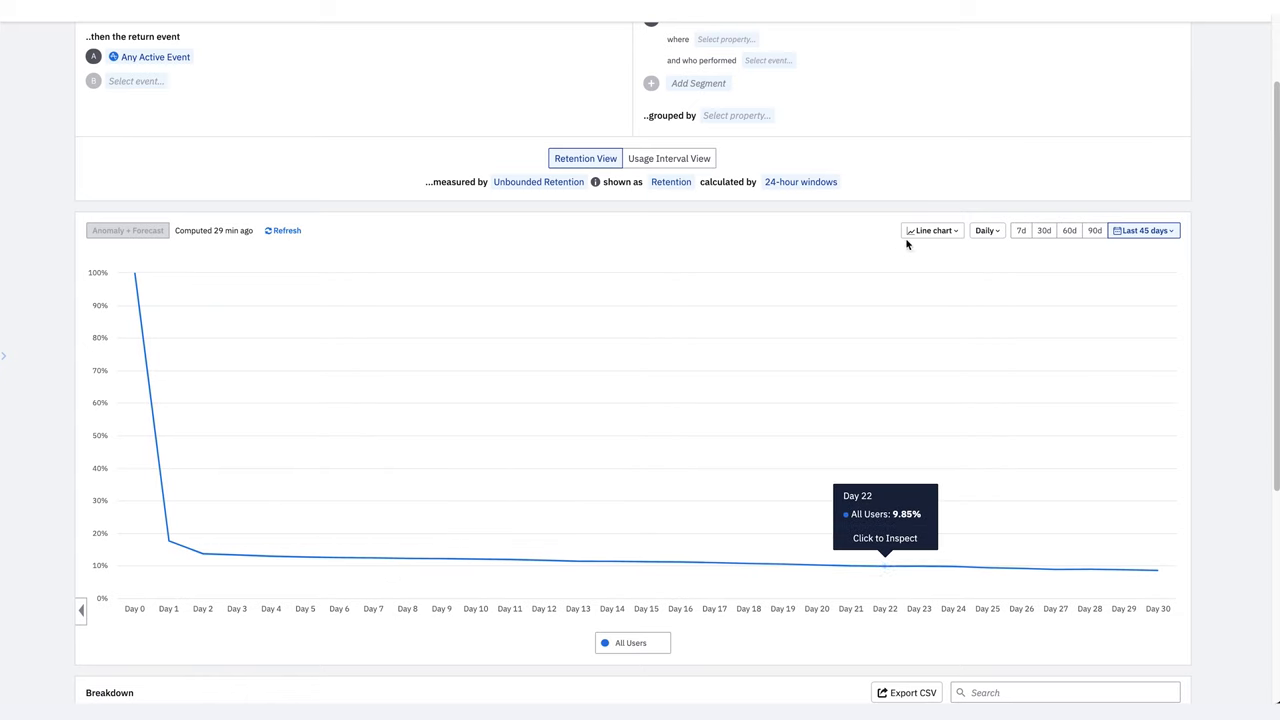
# Step: Show the retention results as a bar chart, Day 1 17.6%, Day 7 12.4%, Day 30 8.56%
pyautogui.click(932, 230)
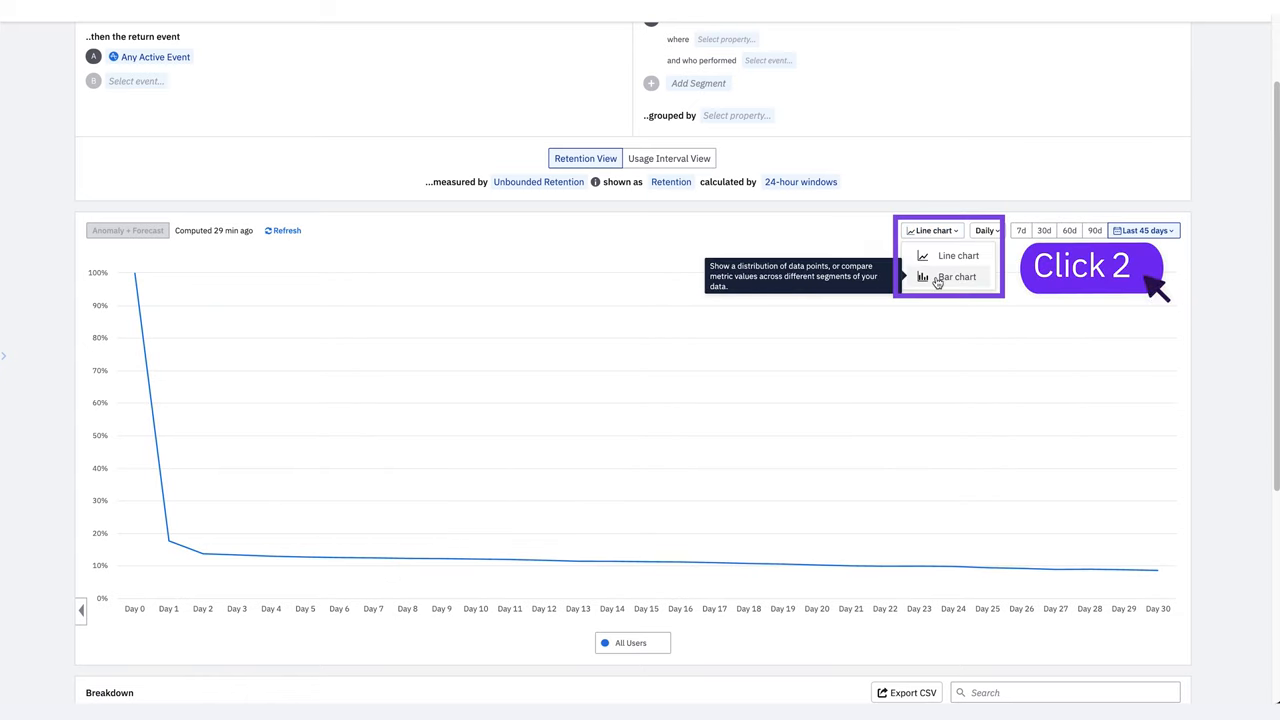
pyautogui.click(956, 276)
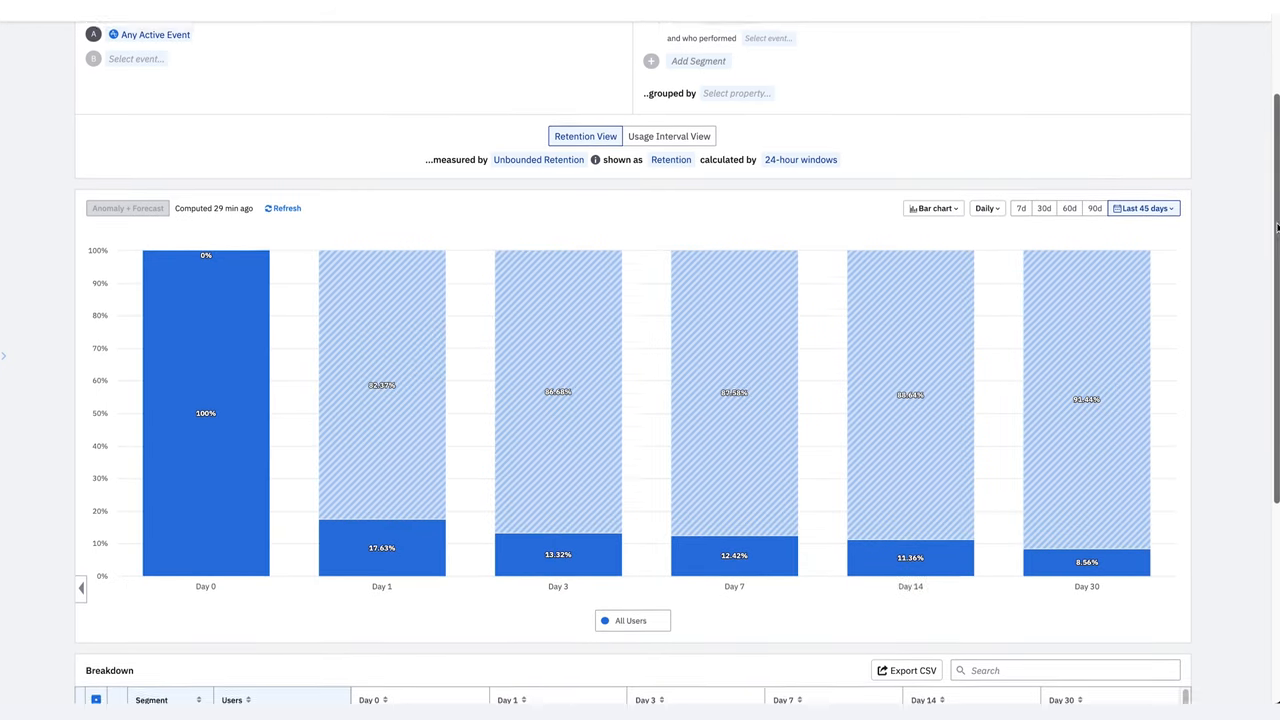
pyautogui.scroll(-3)
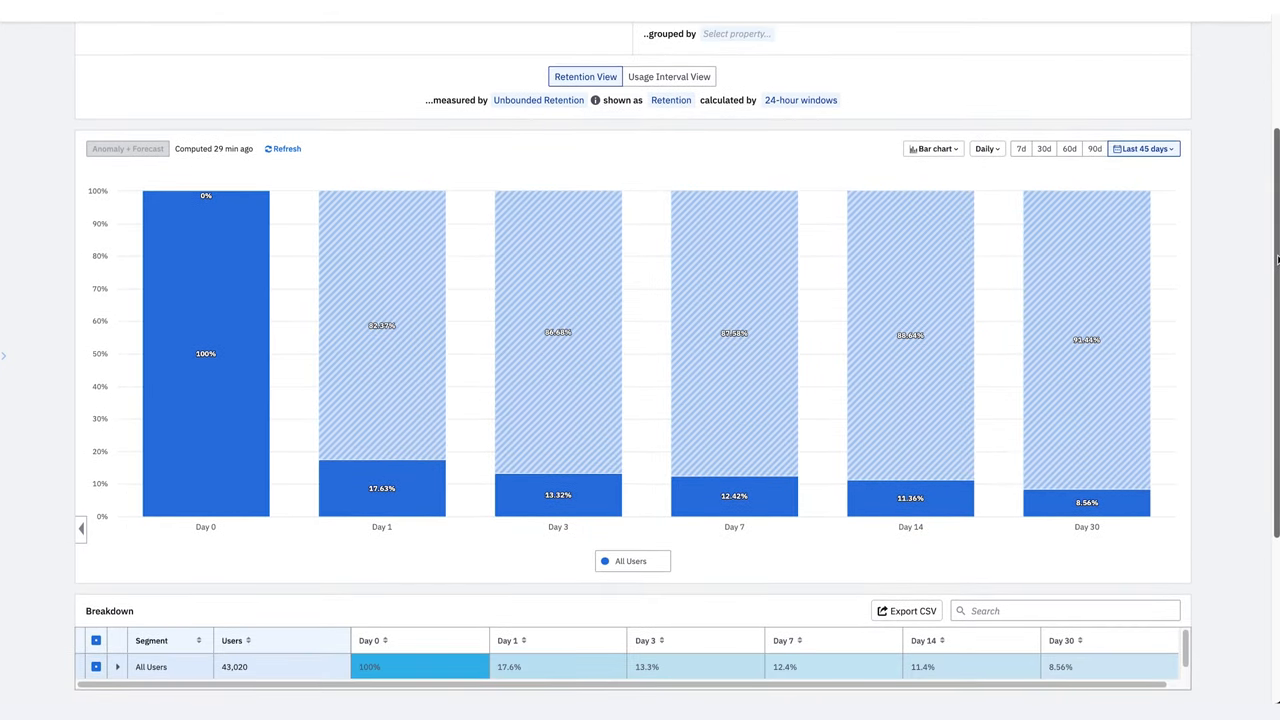
pyautogui.moveTo(1236, 266)
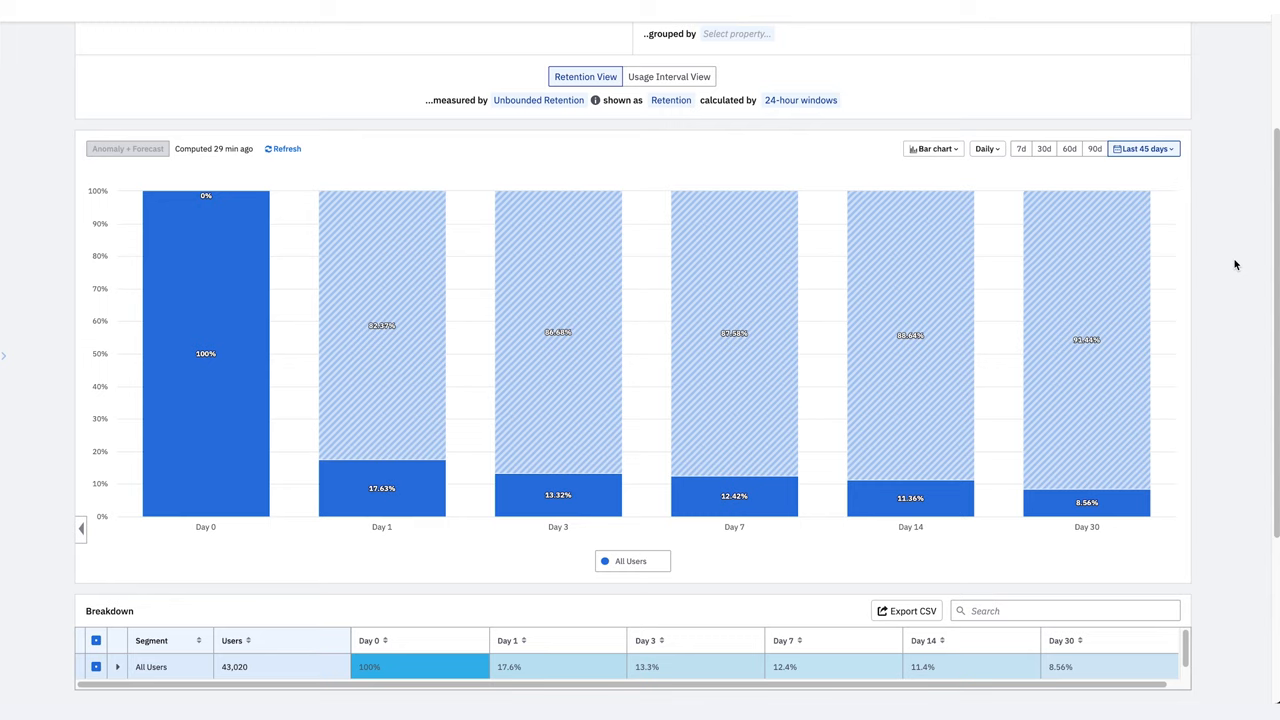
pyautogui.scroll(3)
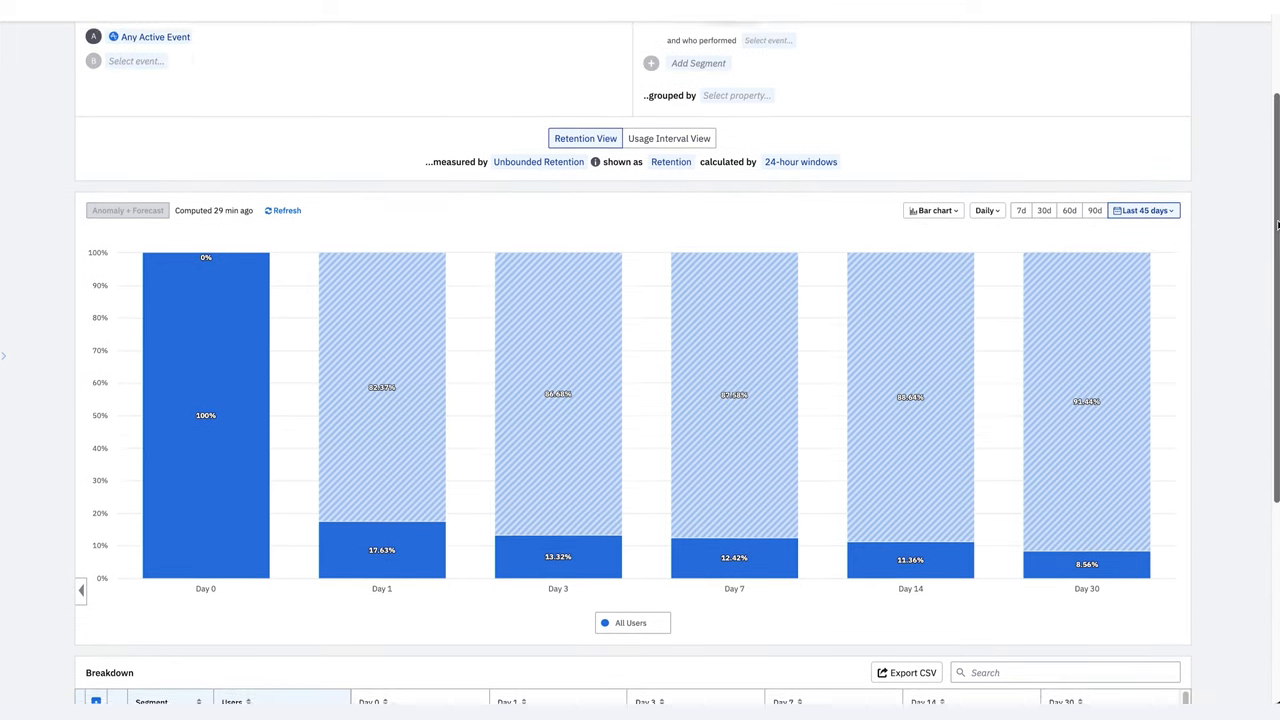
pyautogui.scroll(3)
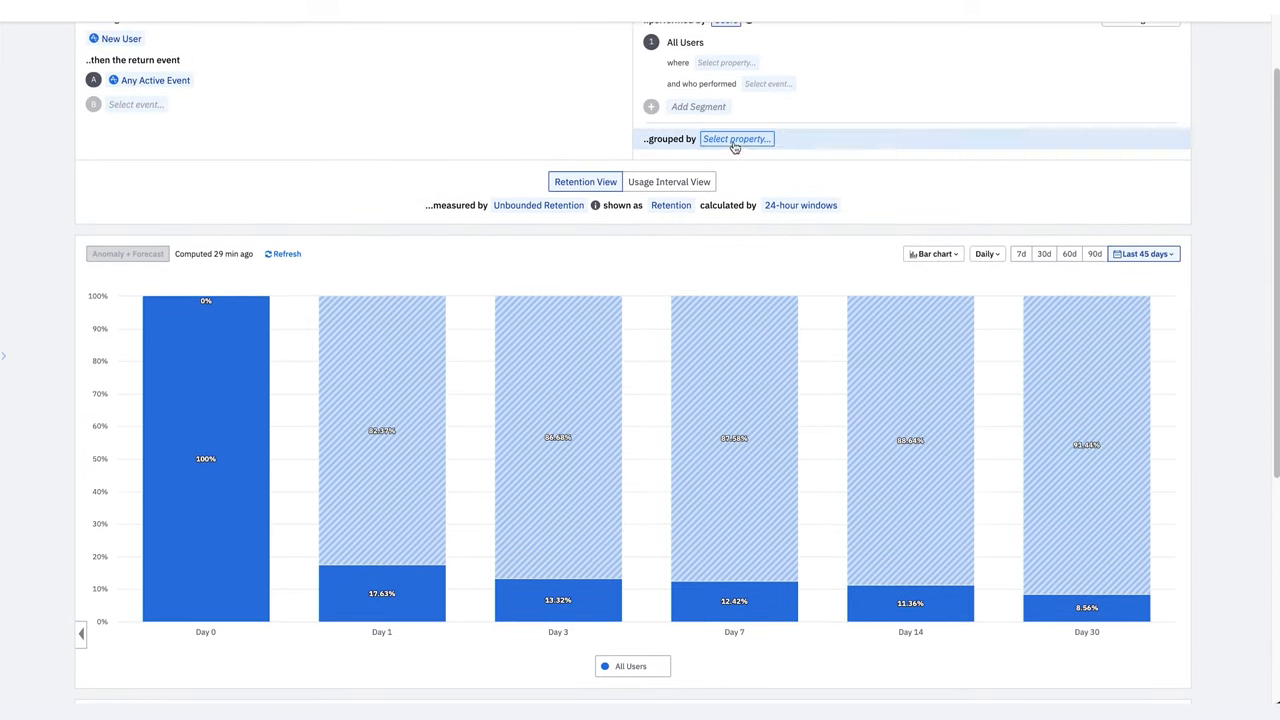
# Step: Group the retention chart by Platform, splitting Web, iOS, Android, Windows and tvOS
pyautogui.click(736, 138)
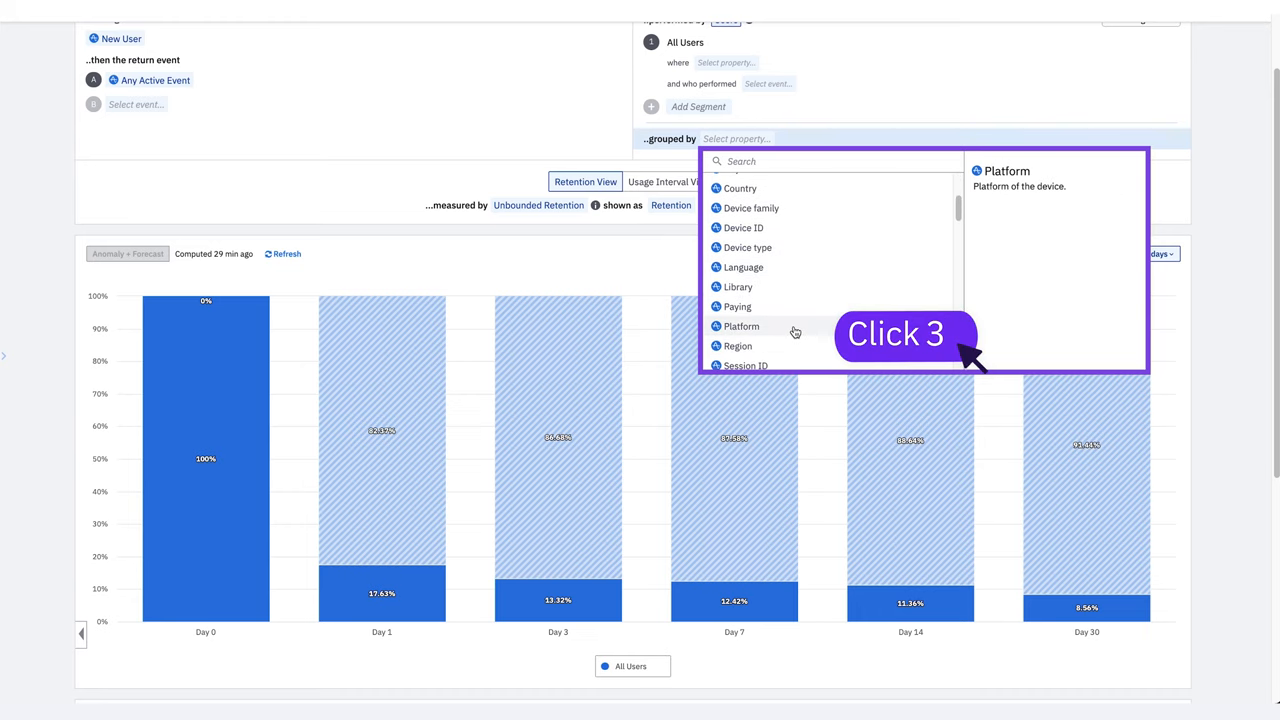
pyautogui.click(740, 326)
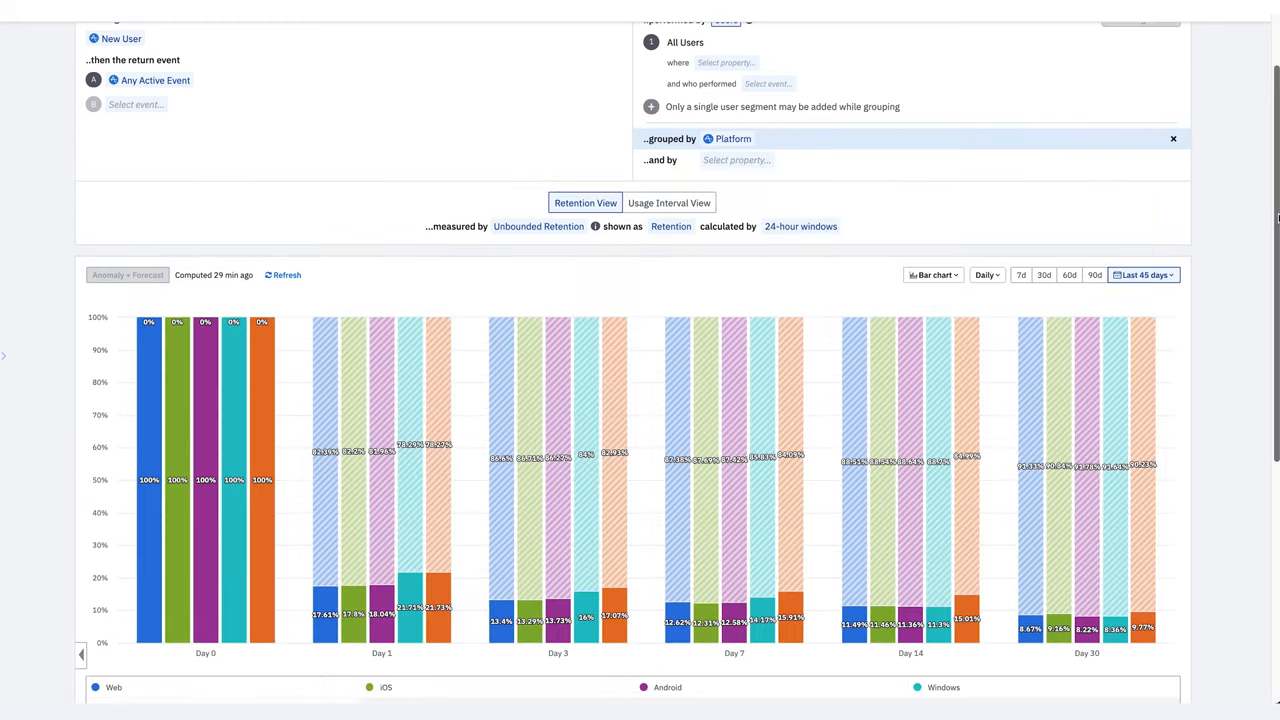
pyautogui.scroll(-3)
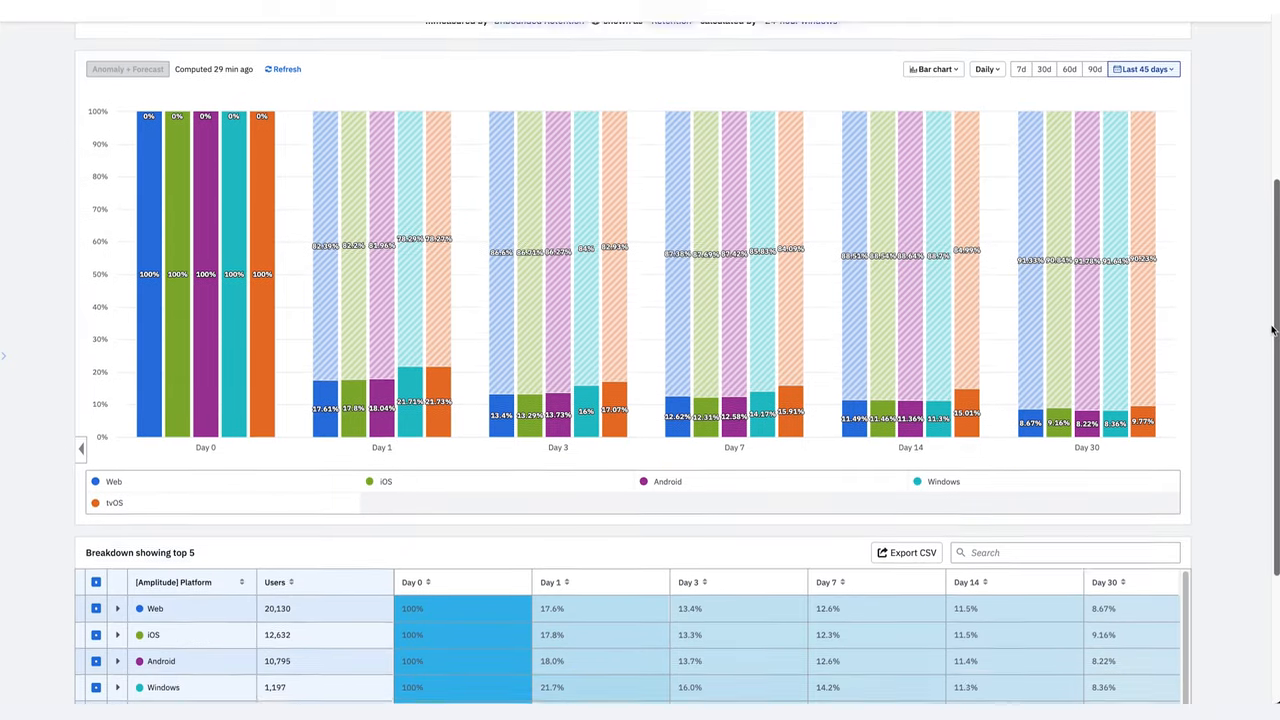
pyautogui.scroll(-3)
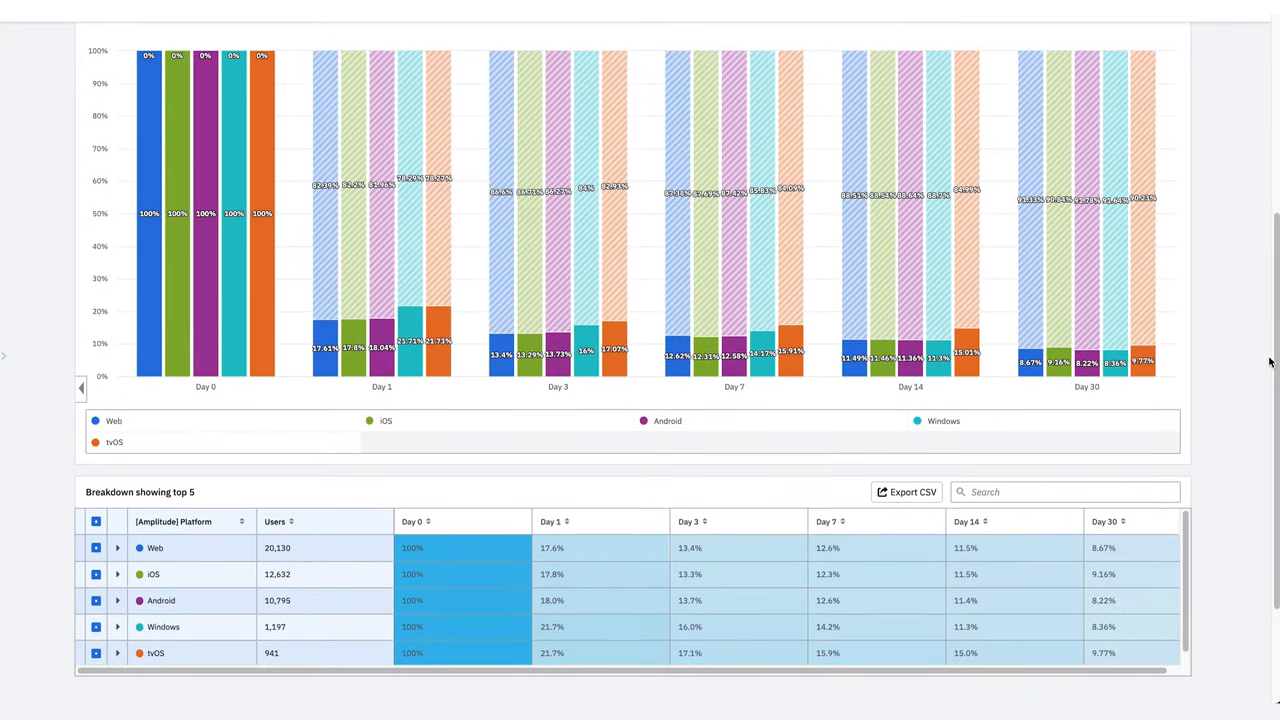
pyautogui.moveTo(1228, 264)
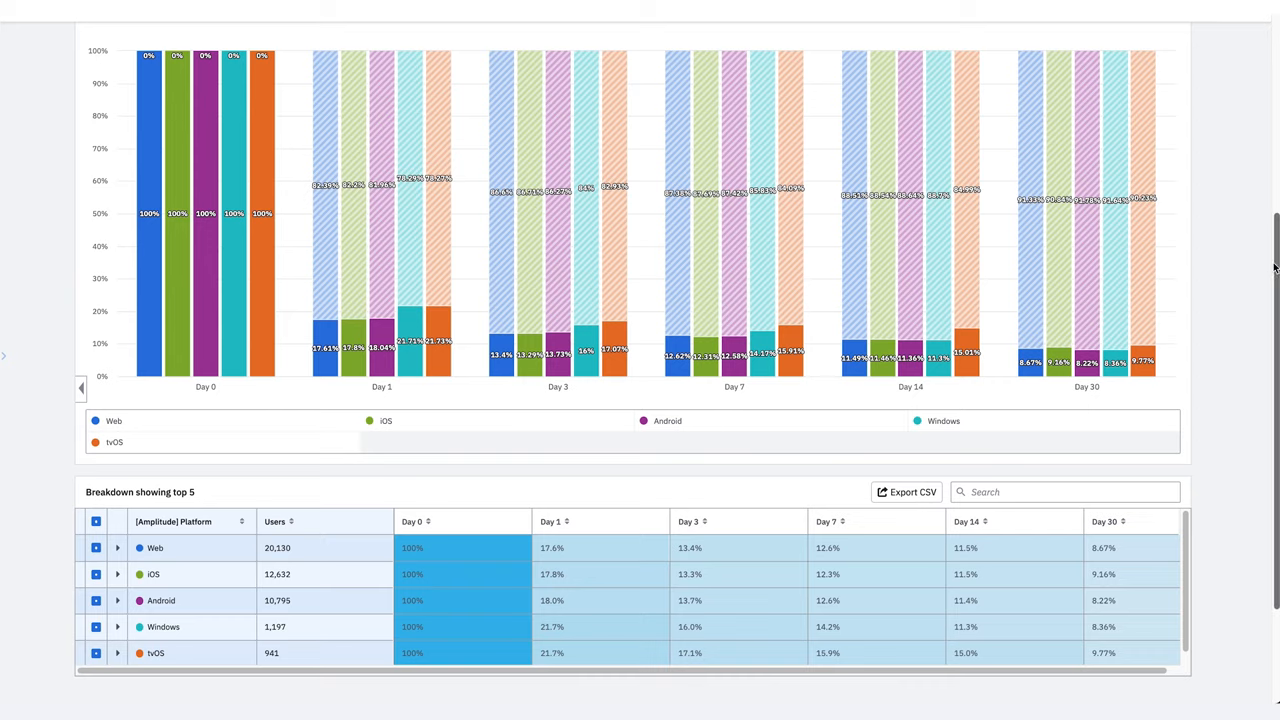
pyautogui.scroll(3)
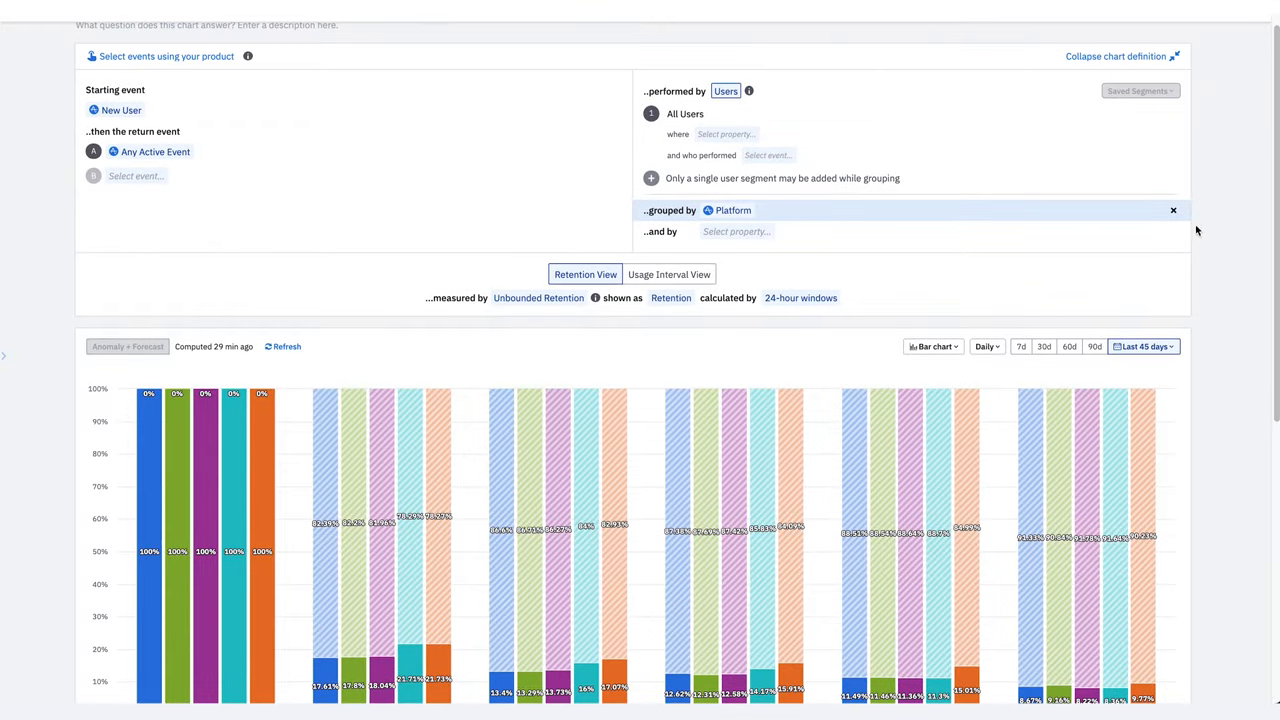
# Step: Remove the Platform grouping and count retention by account_id(s) instead of users
pyautogui.click(1172, 210)
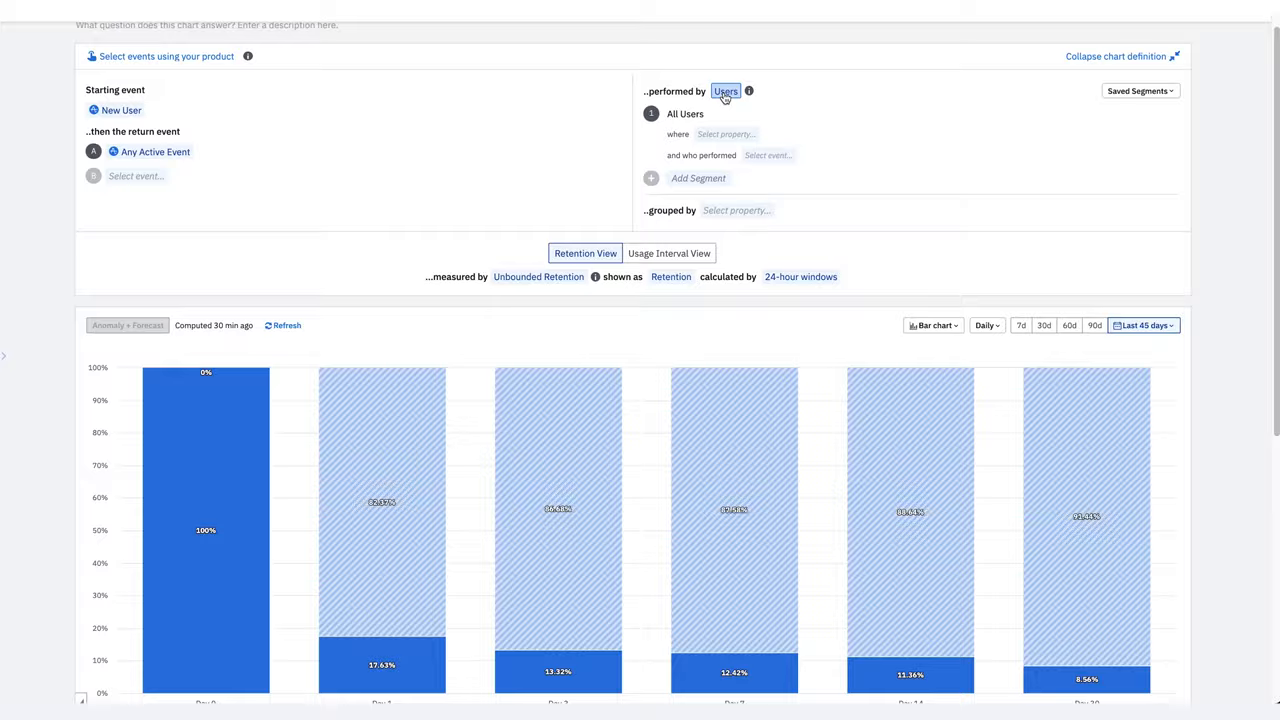
pyautogui.click(724, 92)
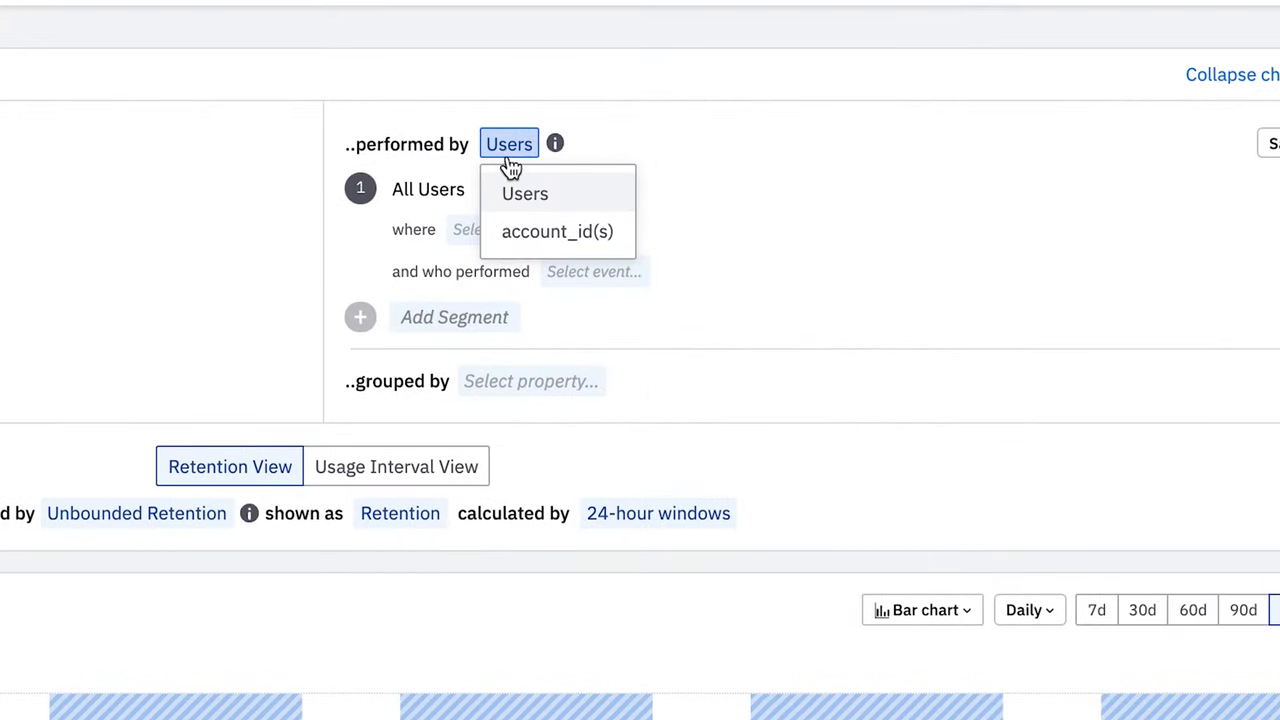
pyautogui.moveTo(556, 232)
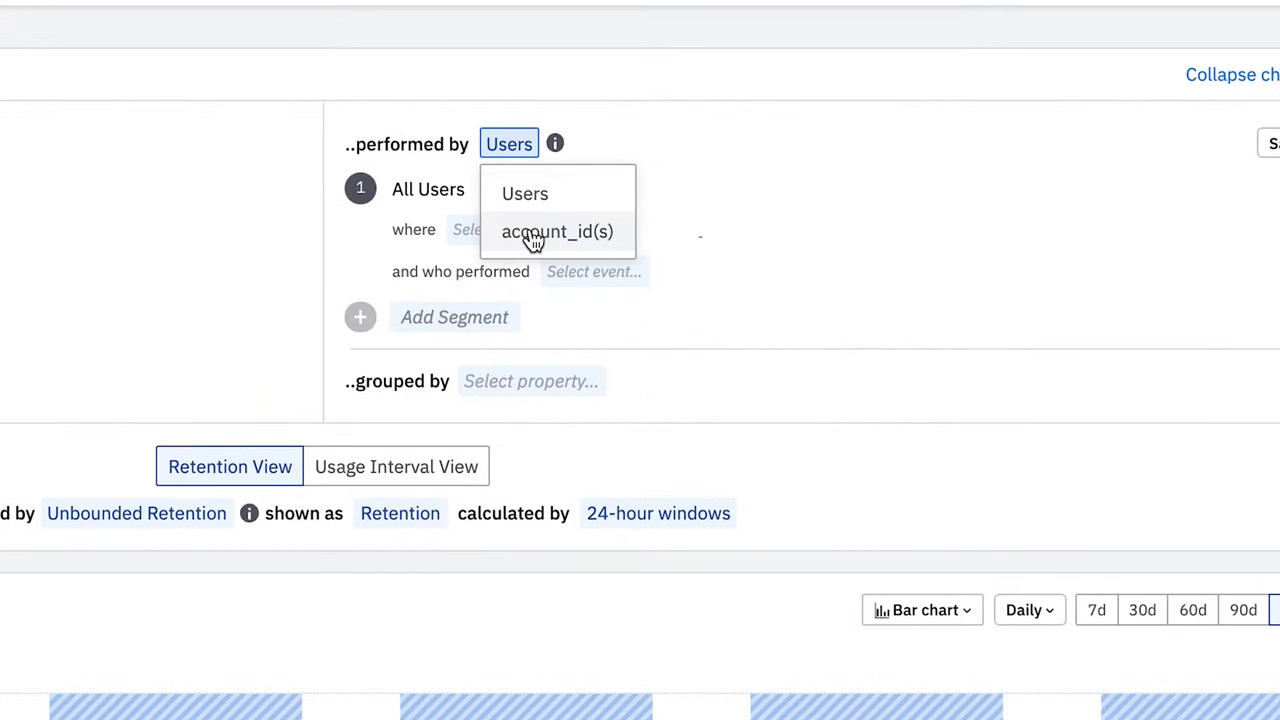
pyautogui.click(556, 232)
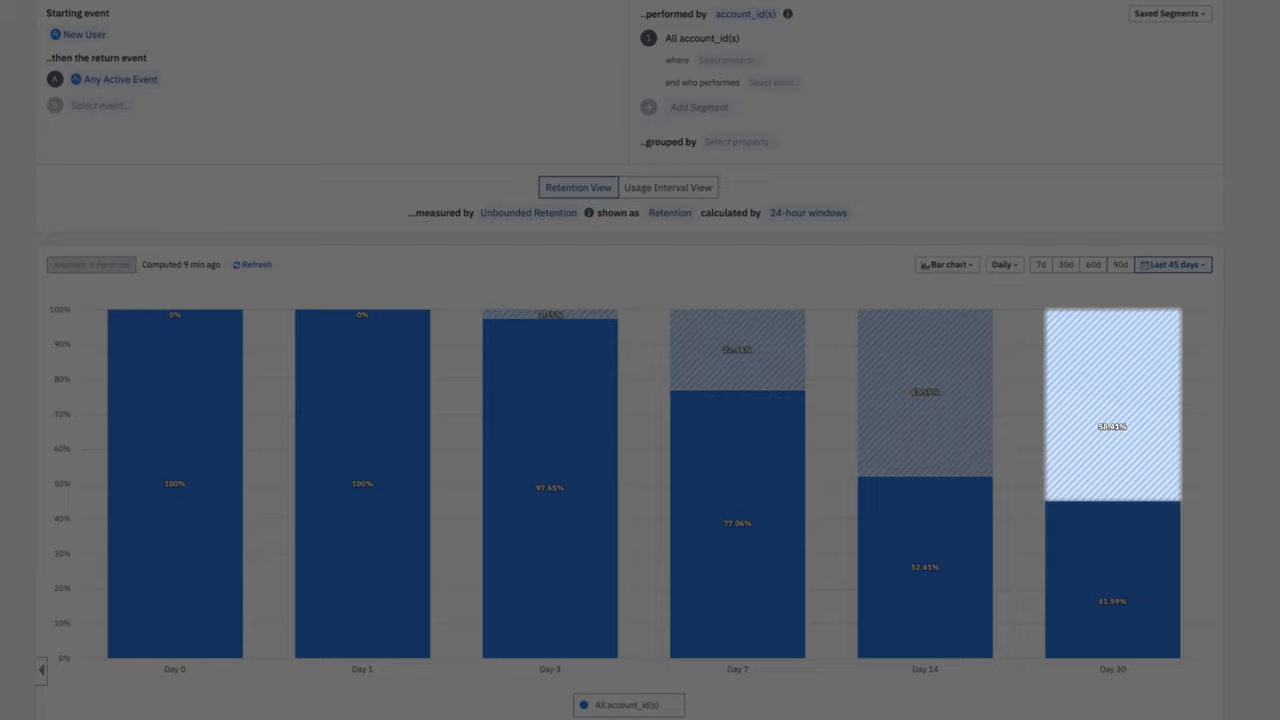
pyautogui.scroll(-3)
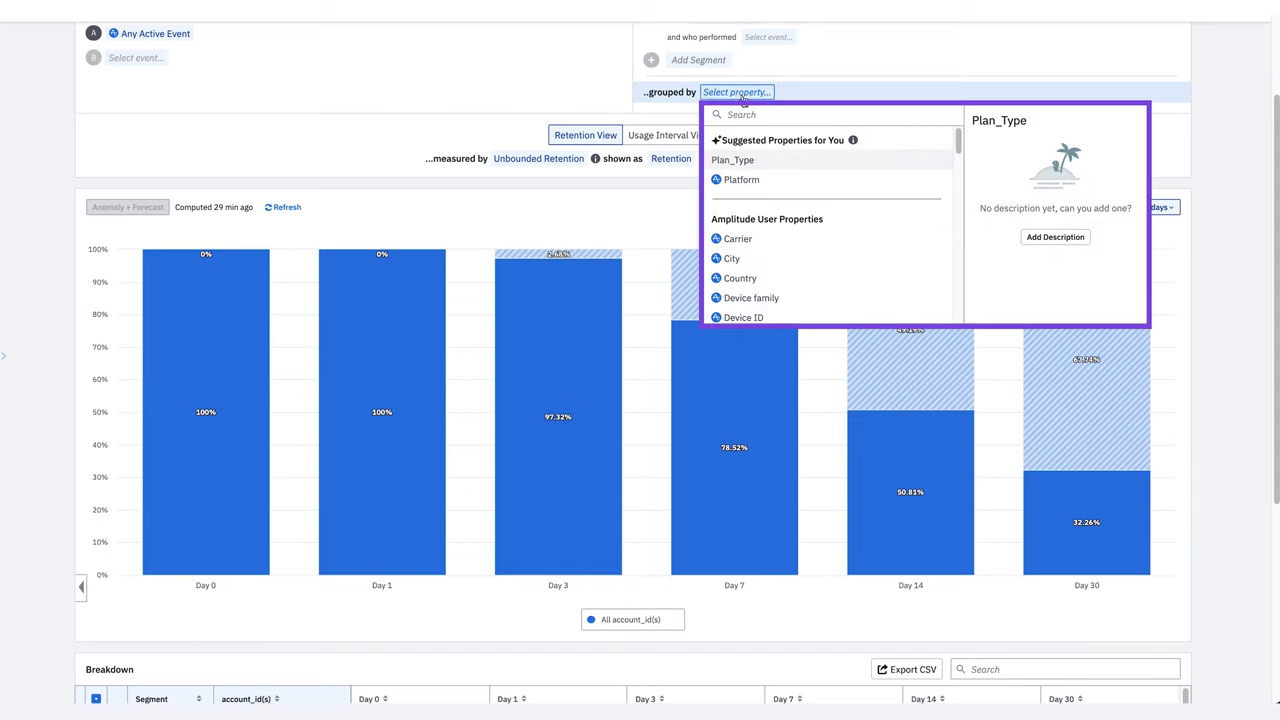
# Step: Group the account retention chart by Sales_Region, splitting America, EMEA, APAC and CALA
pyautogui.write('sa')
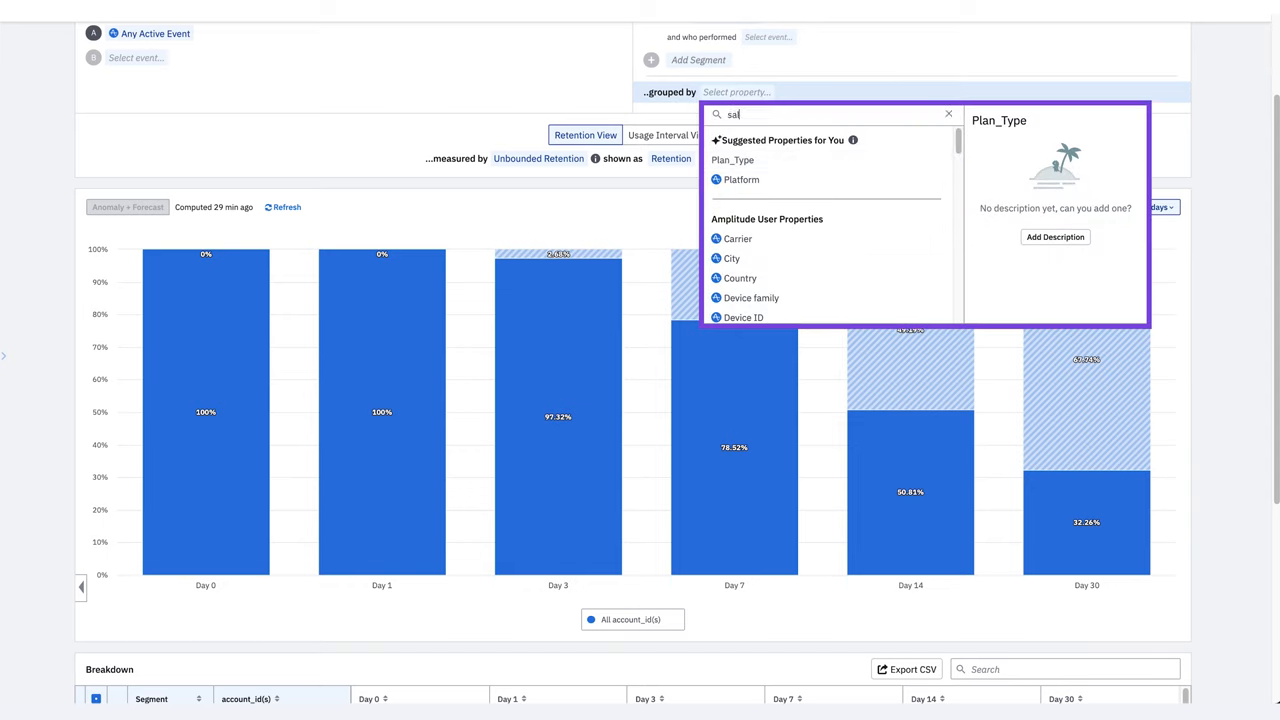
pyautogui.write('sales')
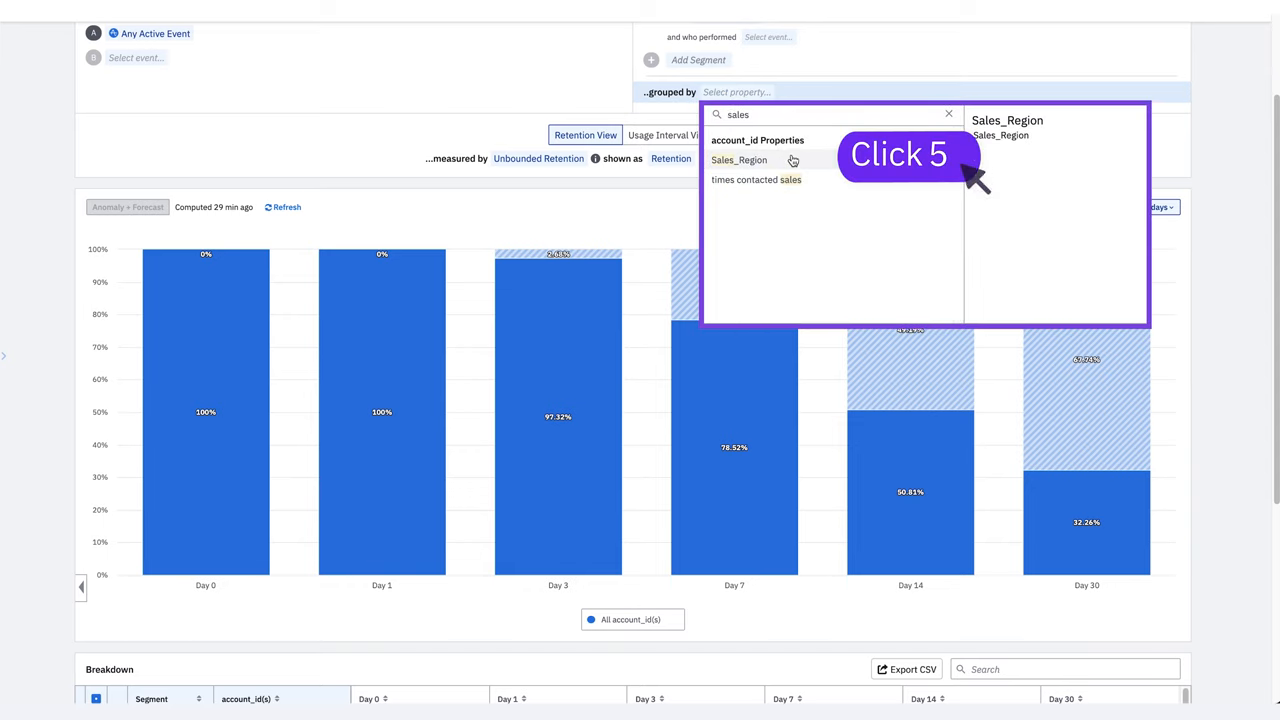
pyautogui.click(740, 160)
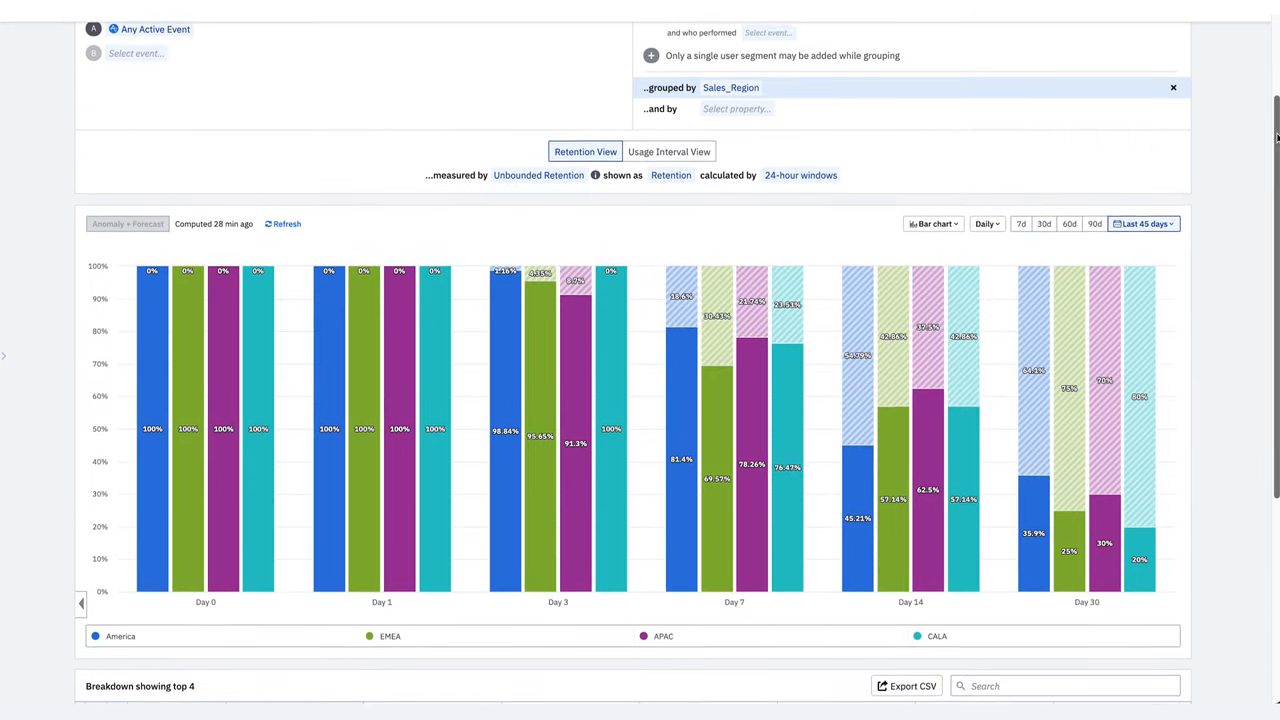
pyautogui.scroll(-3)
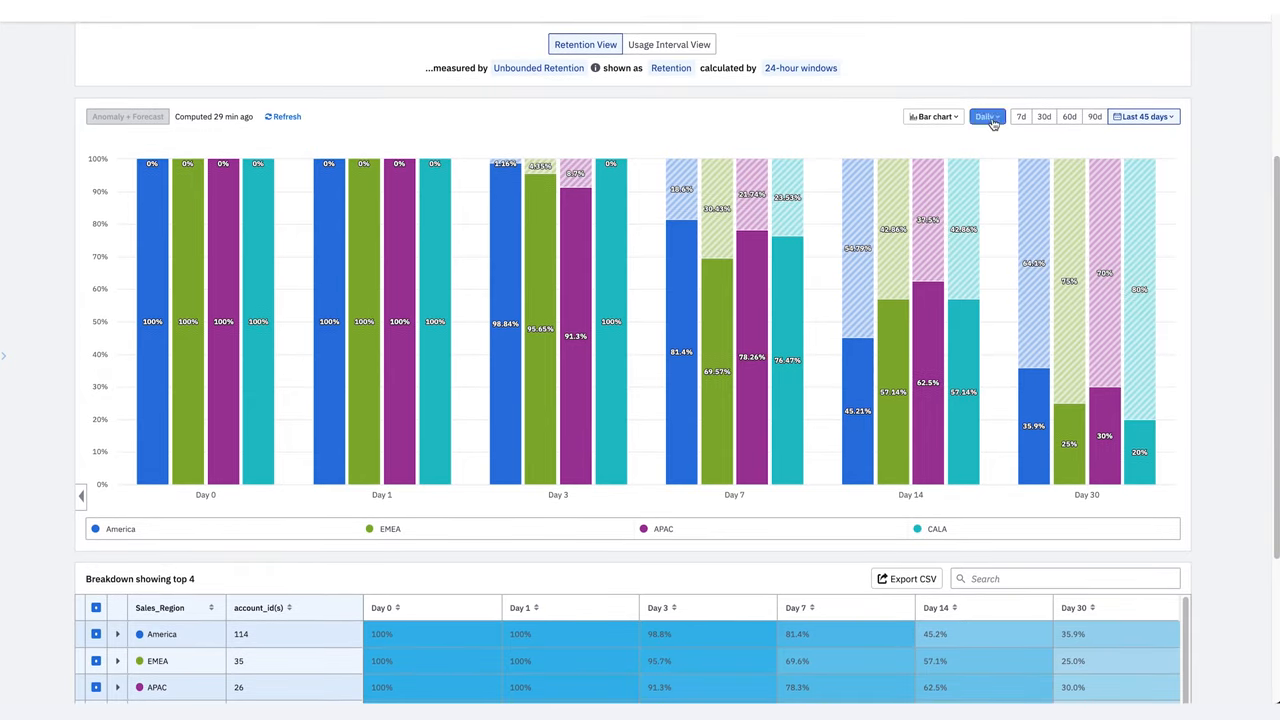
# Step: Switch the chart interval from Daily to Quarterly, showing Quarter 0 to Quarter 4
pyautogui.click(984, 116)
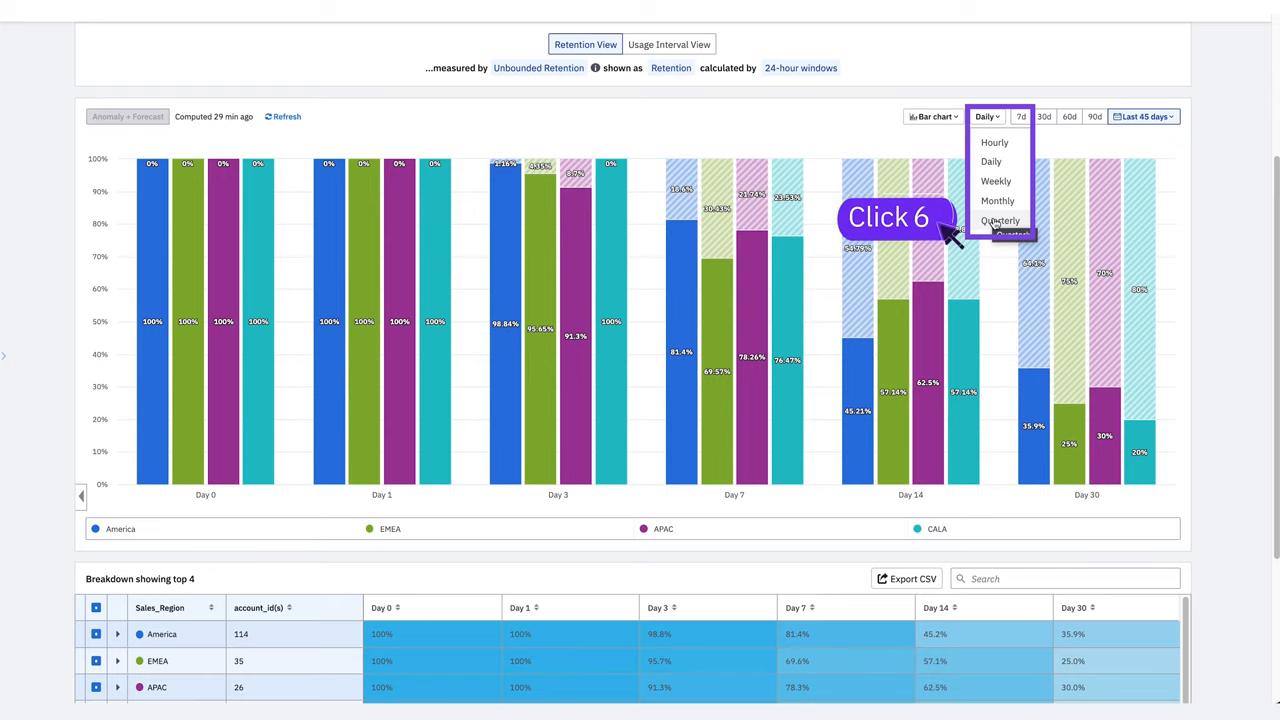
pyautogui.click(1000, 220)
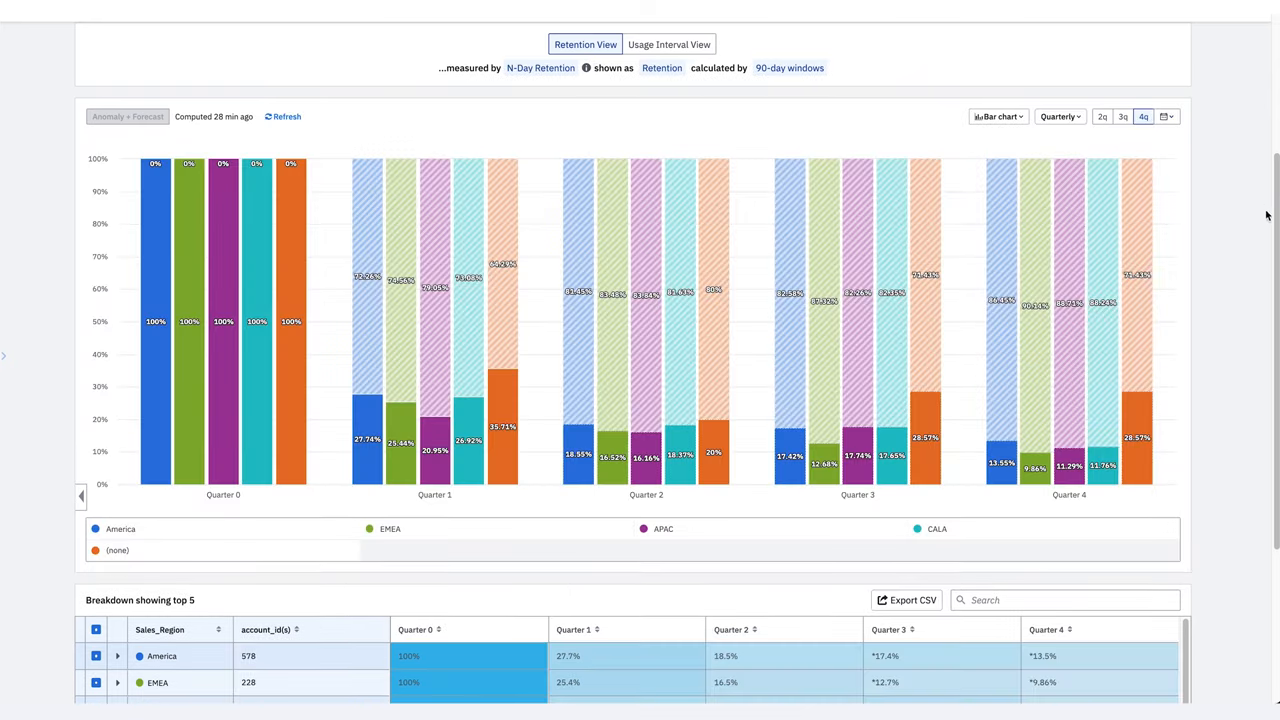